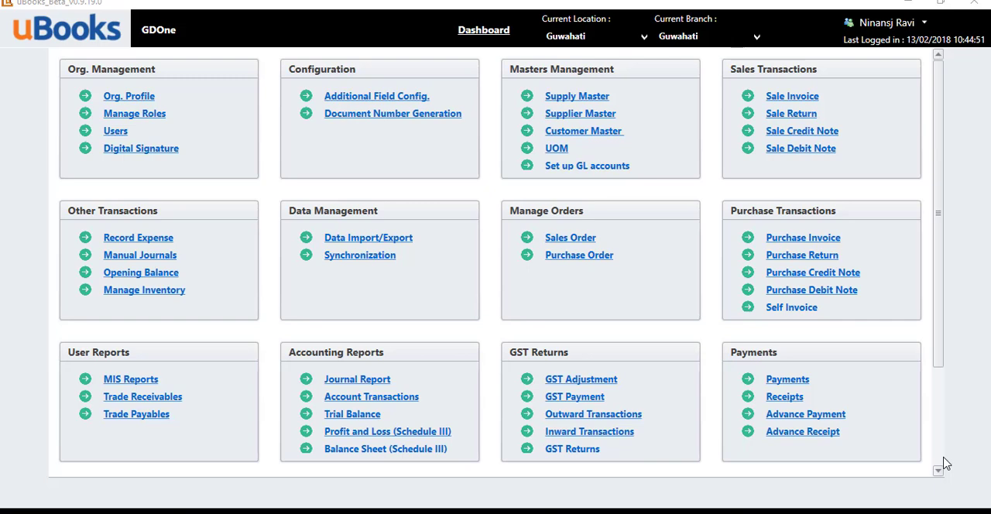
mouse_move(976, 432)
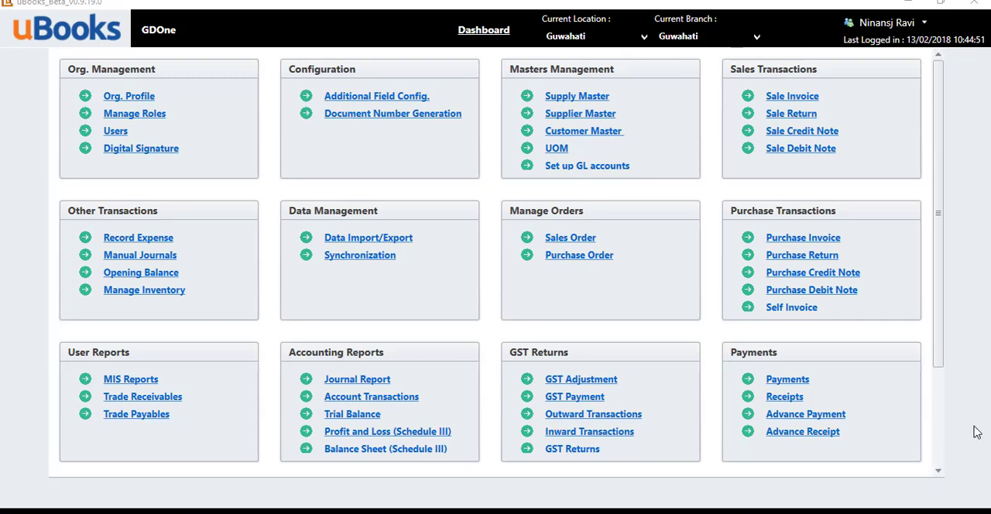
mouse_move(787, 379)
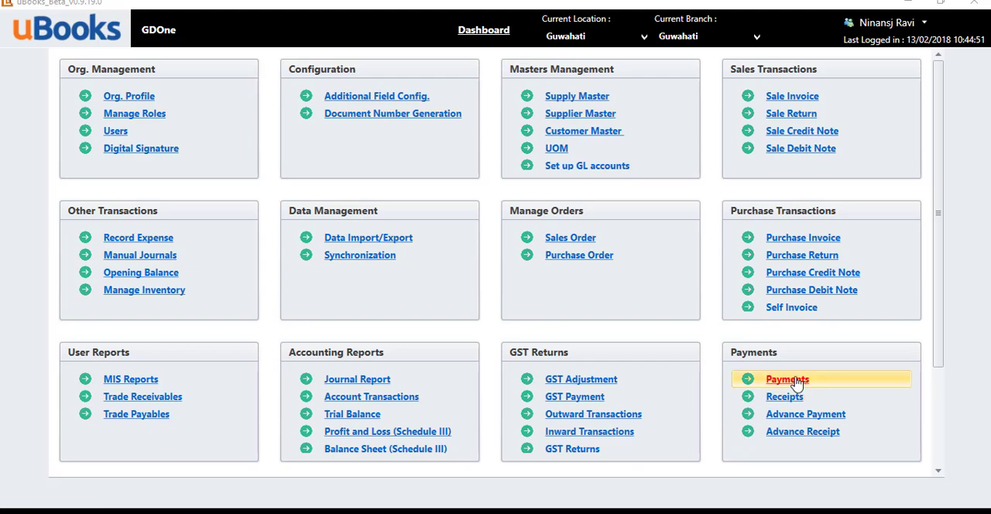
Open the Payments List from the dashboard's Payments section.
click(786, 378)
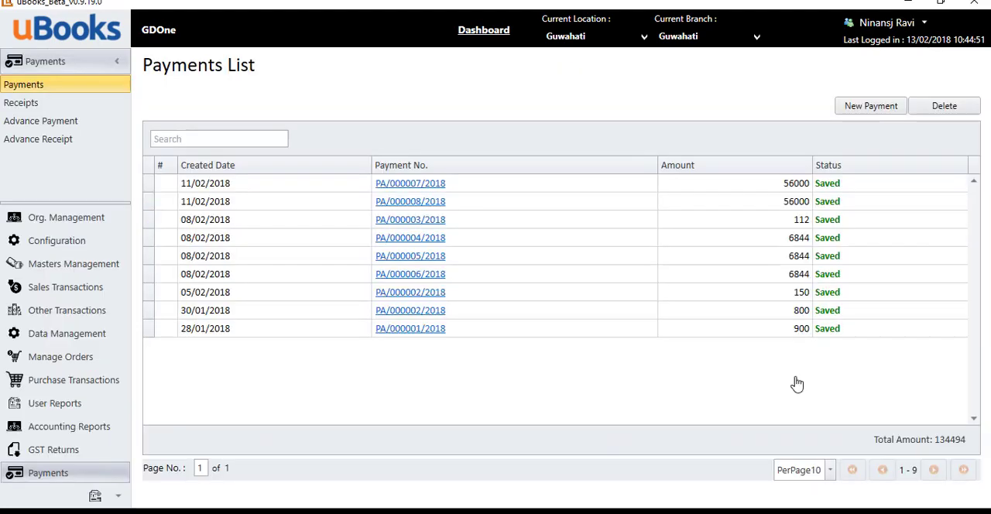
mouse_move(688, 391)
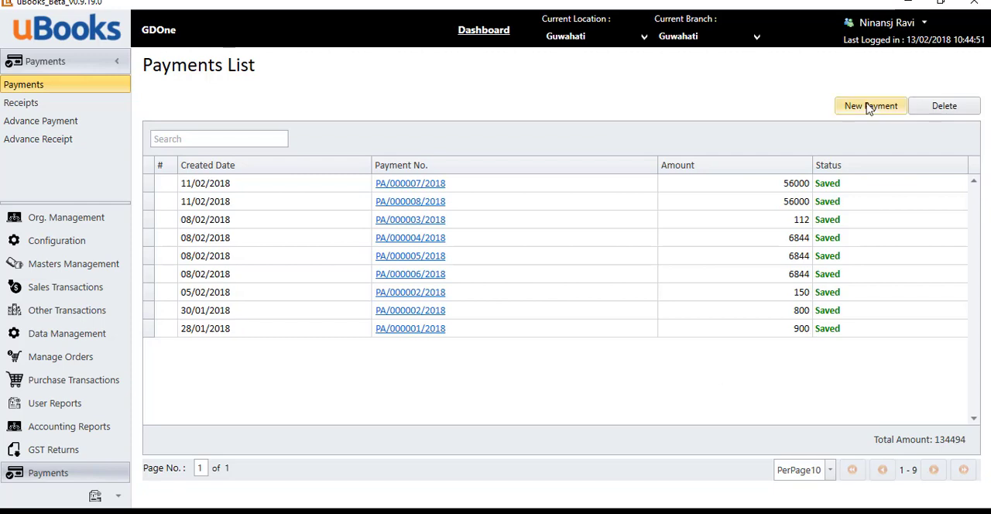
Create a new payment to MK Traders dated 13/02/2018, paid by bank through HDFC Bank.
click(870, 107)
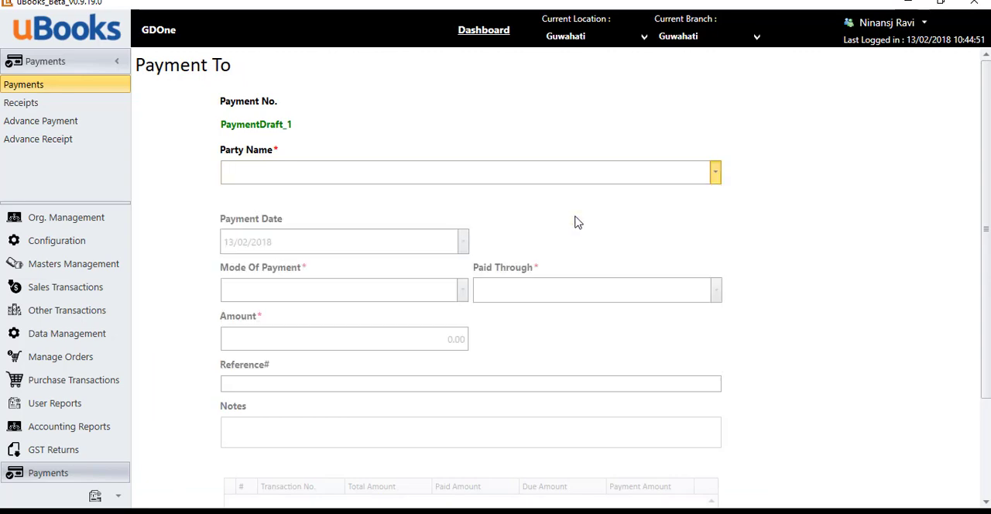
click(463, 242)
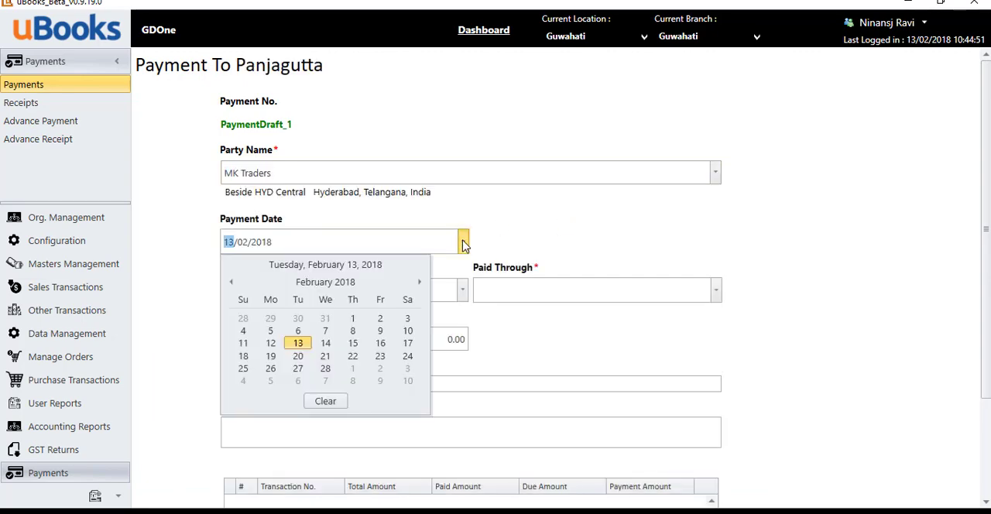
click(463, 242)
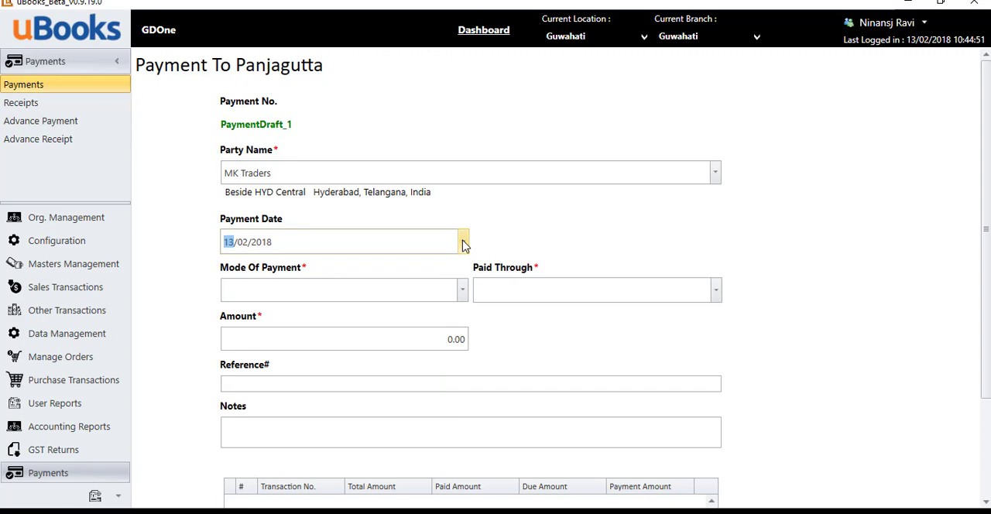
mouse_move(426, 308)
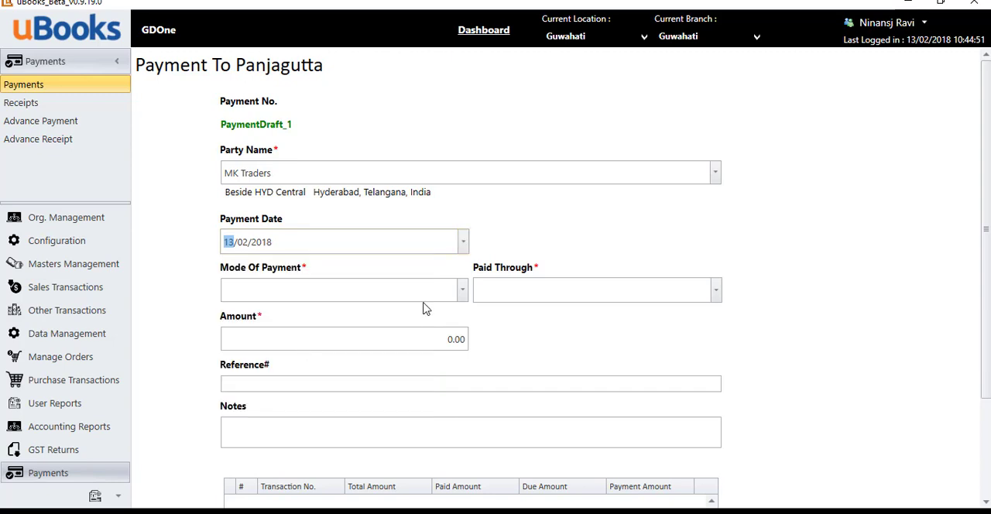
click(462, 290)
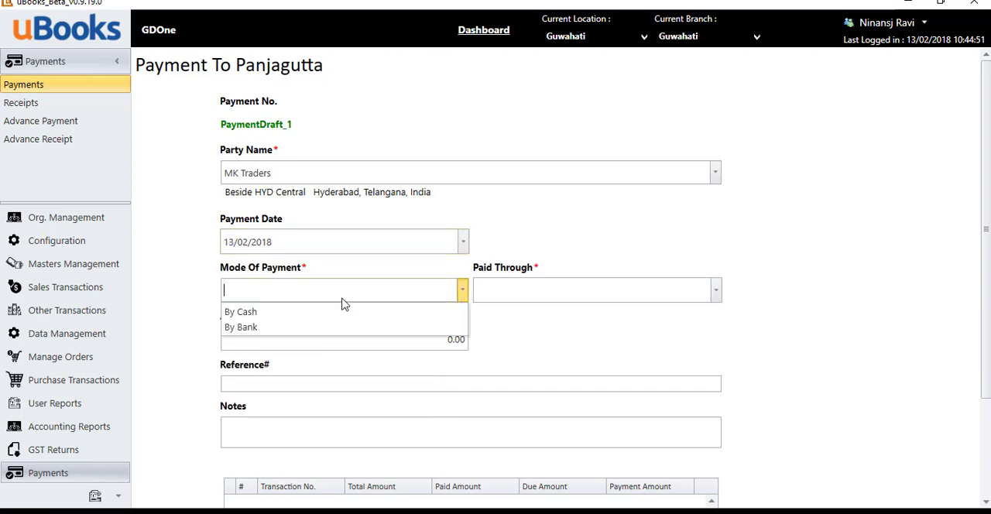
click(241, 327)
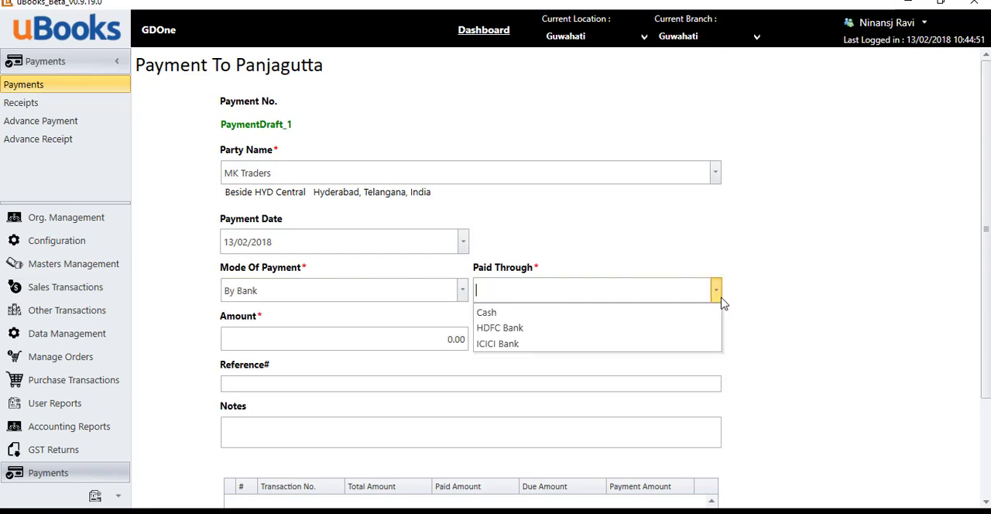
click(499, 327)
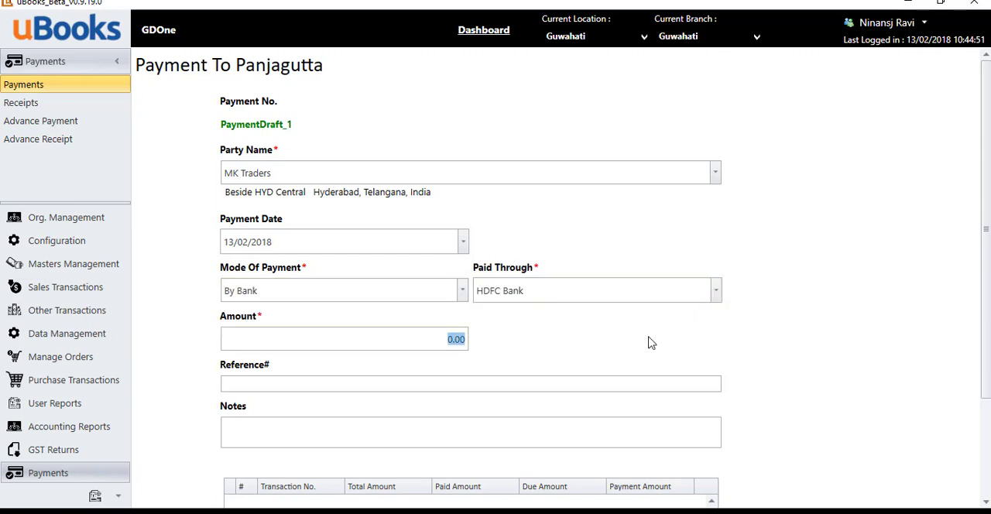
scroll(down, 3)
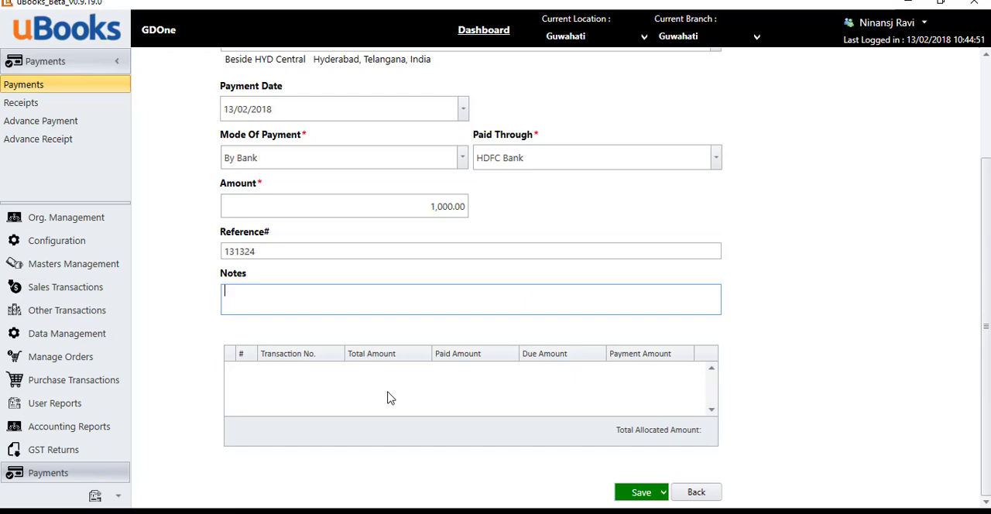
scroll(up, 3)
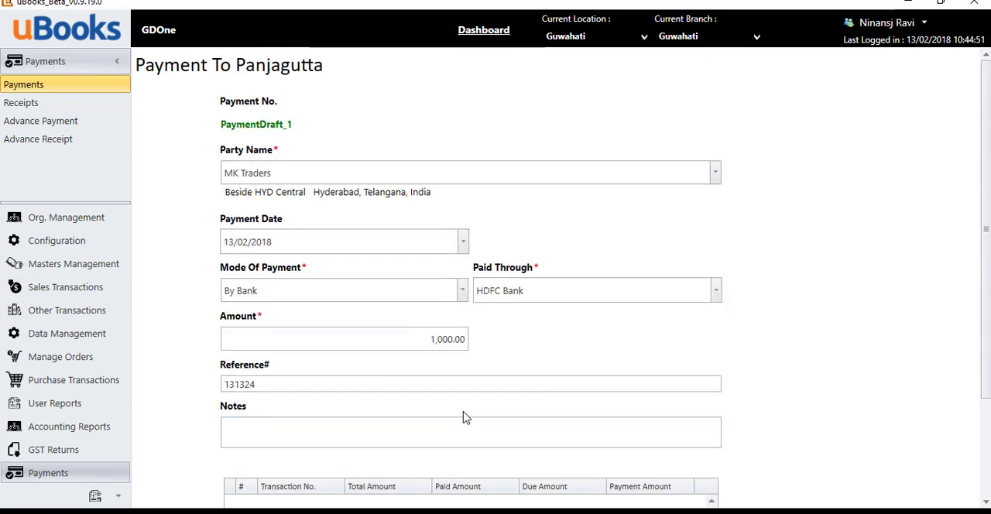
scroll(down, 3)
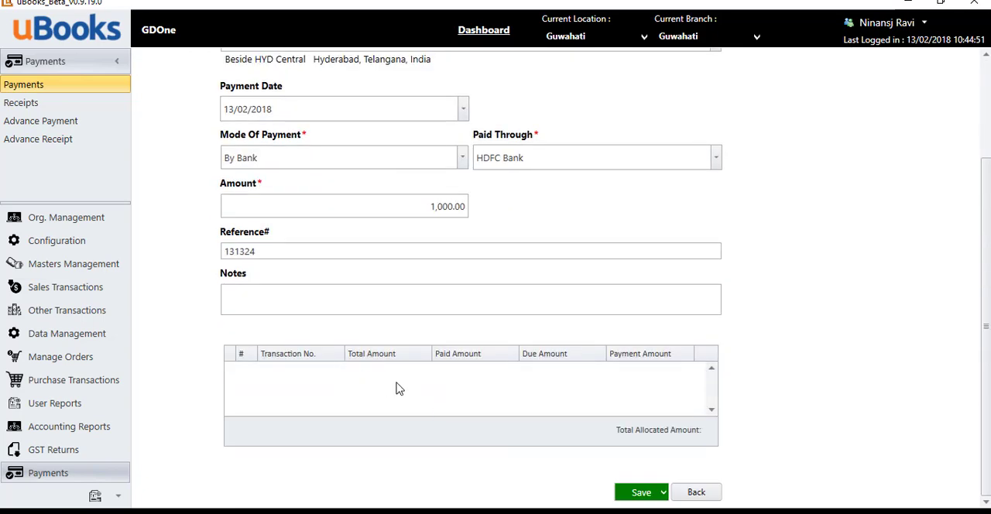
Allocate the MK Traders payment against PI/000015/2018 and PI/000017/2018, then save it.
click(713, 145)
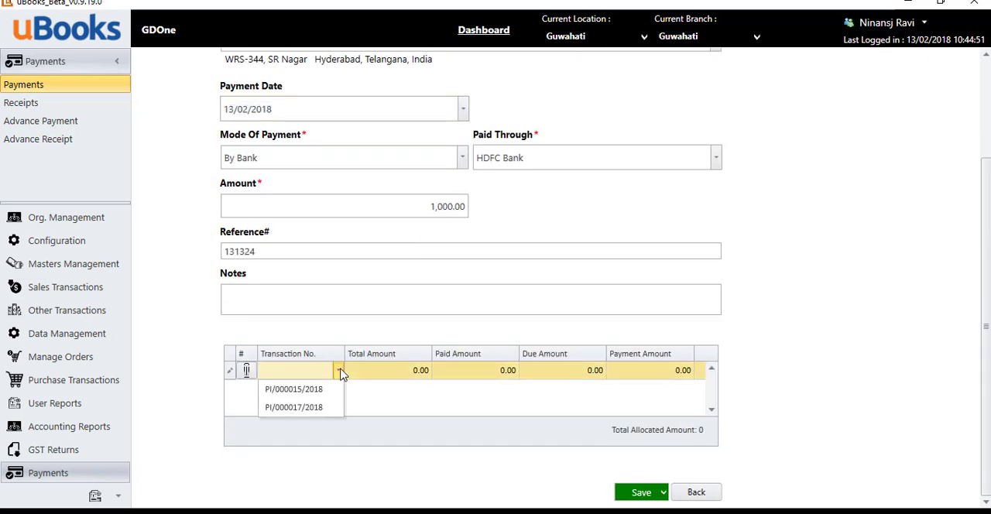
click(293, 389)
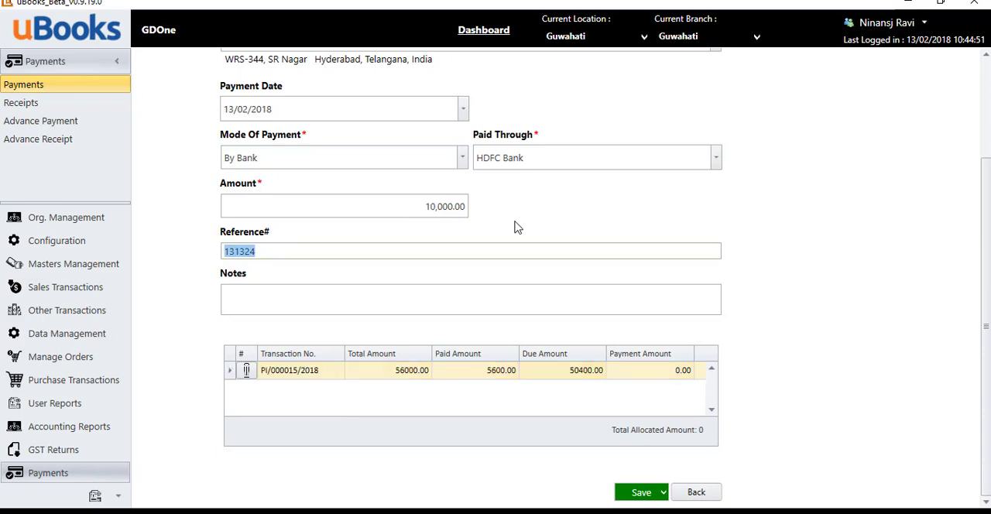
mouse_move(542, 376)
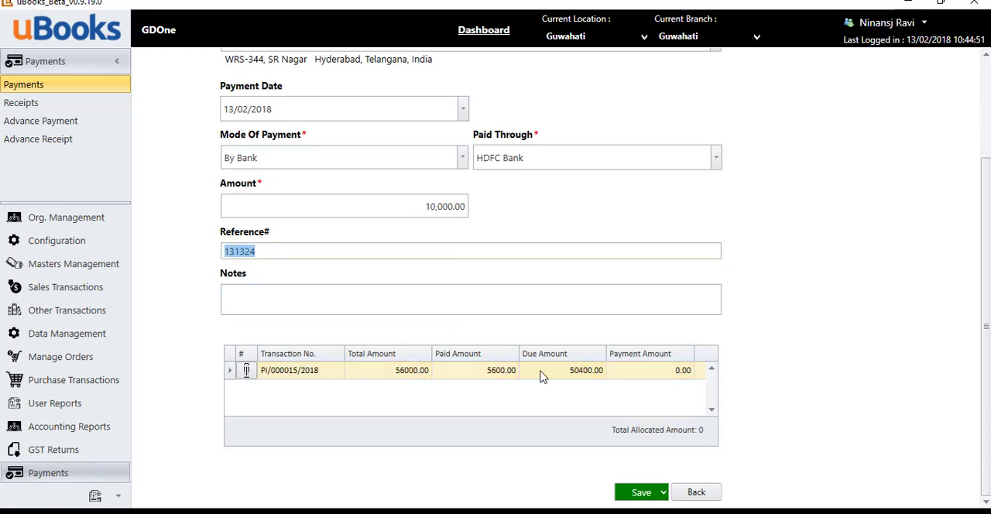
click(681, 370)
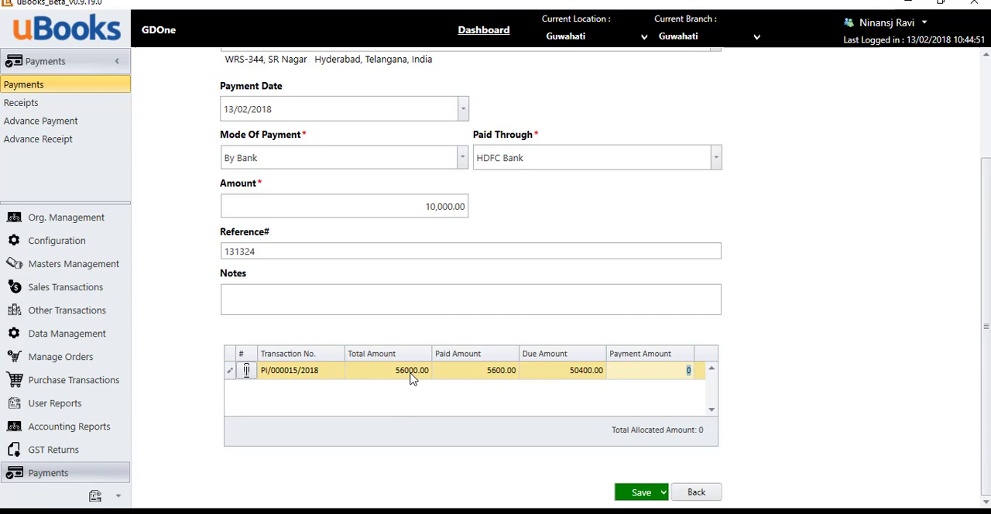
text(5000)
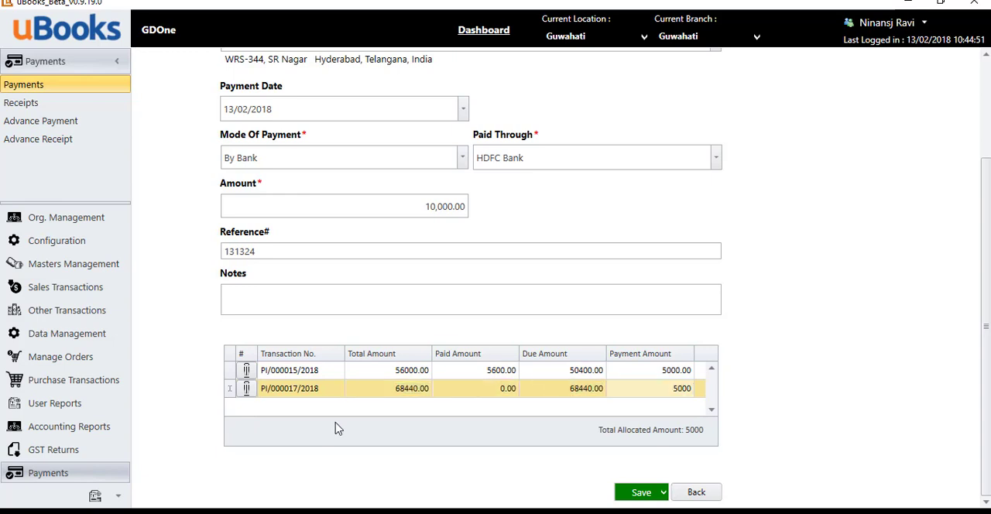
mouse_move(562, 334)
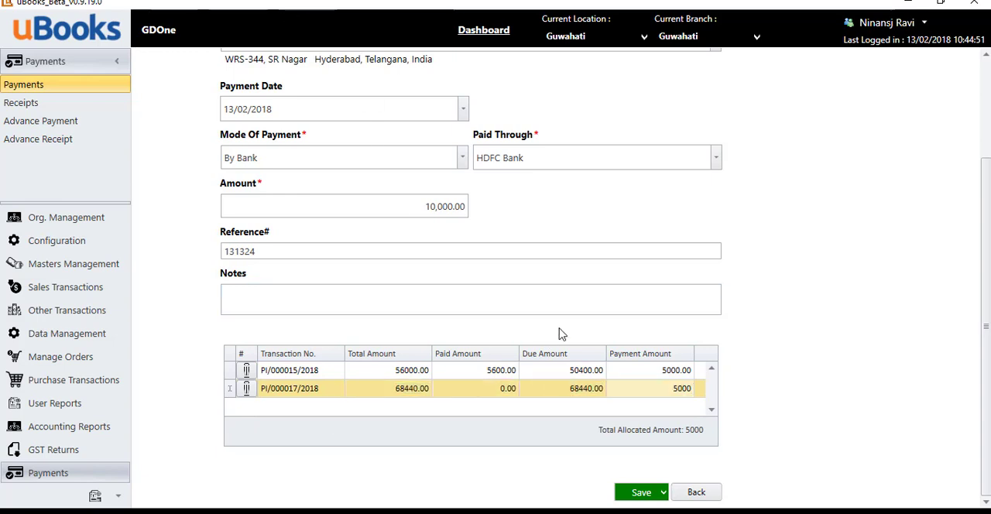
click(637, 491)
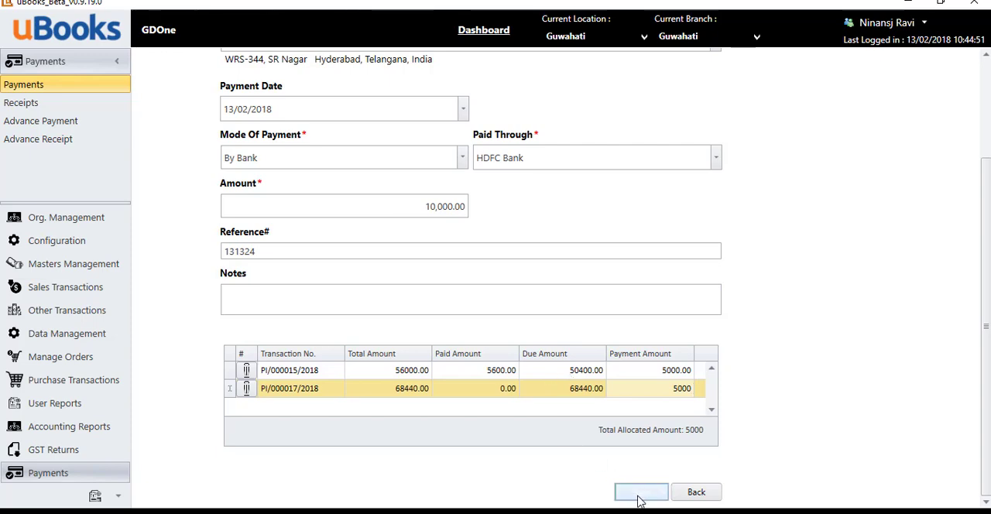
click(640, 491)
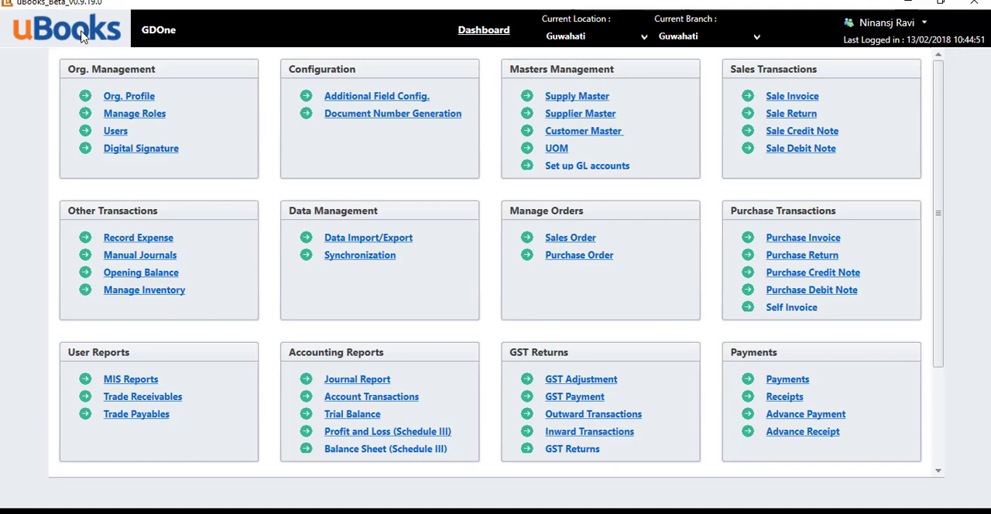
Open the Receipts list and start a new receipt paid by bank.
click(784, 396)
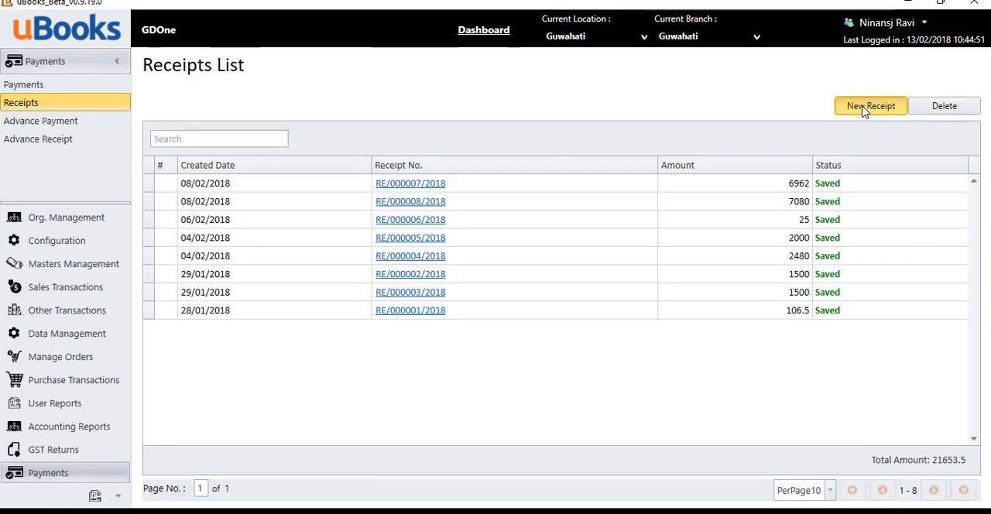
click(869, 106)
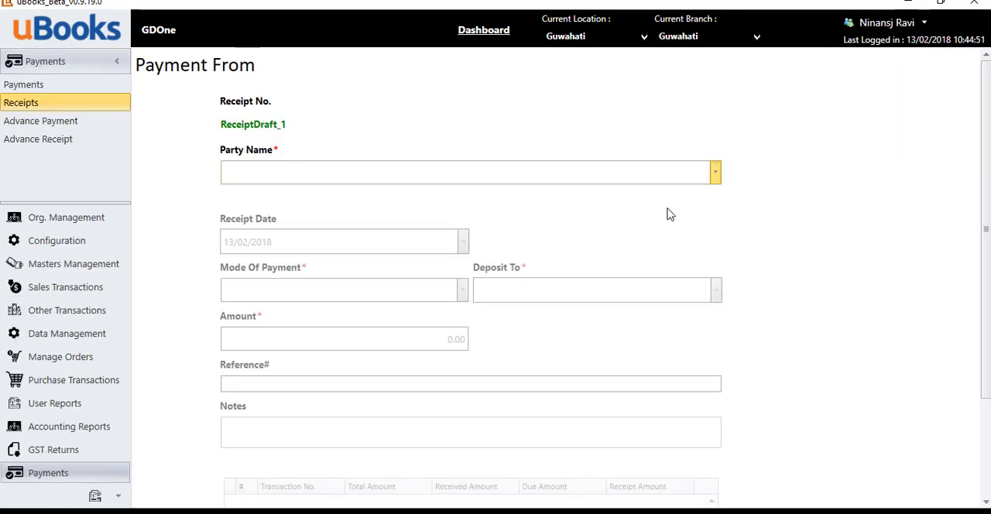
click(462, 219)
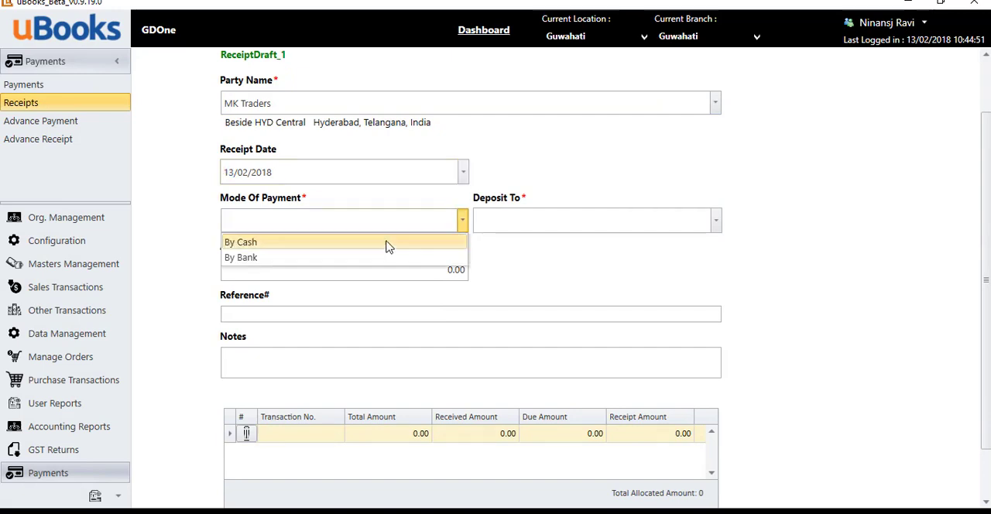
click(240, 257)
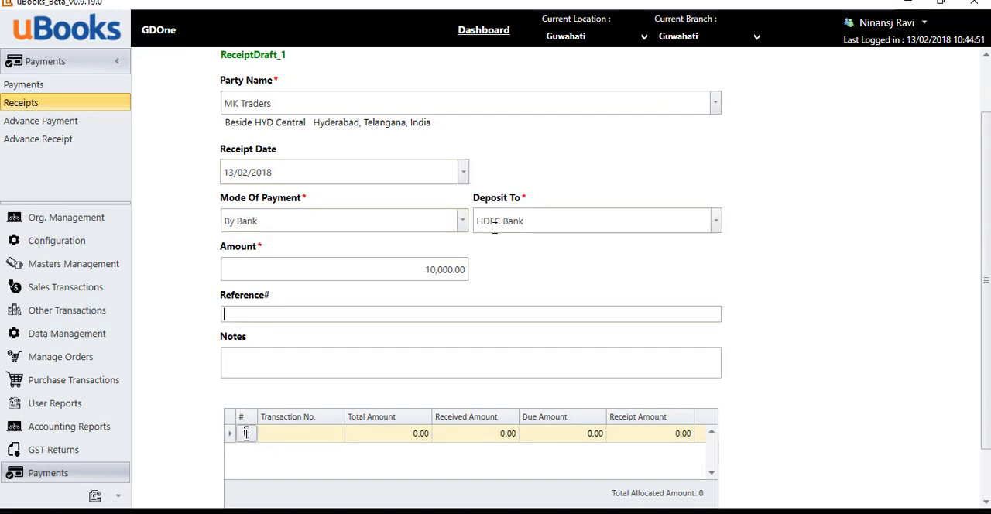
Enter reference 211323123 and save the receipt as final.
text(211323123)
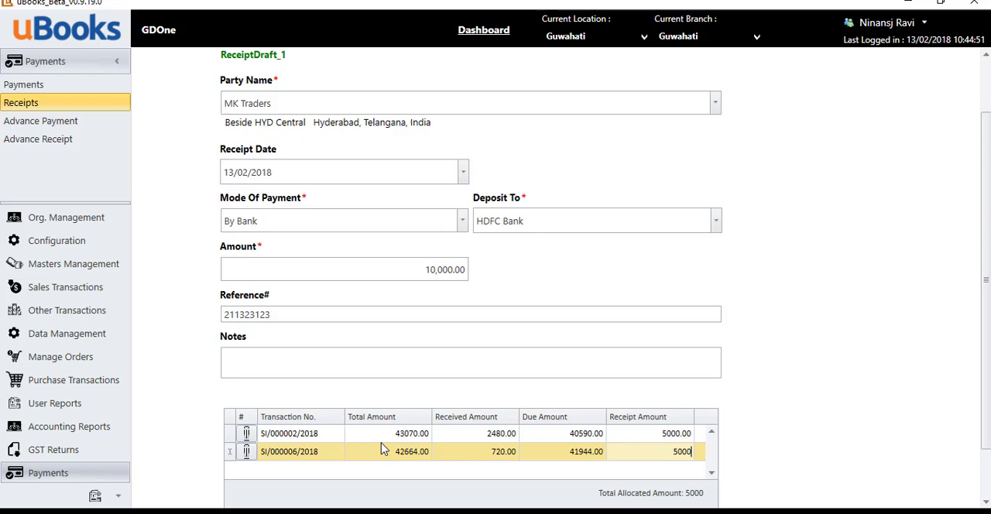
scroll(down, 3)
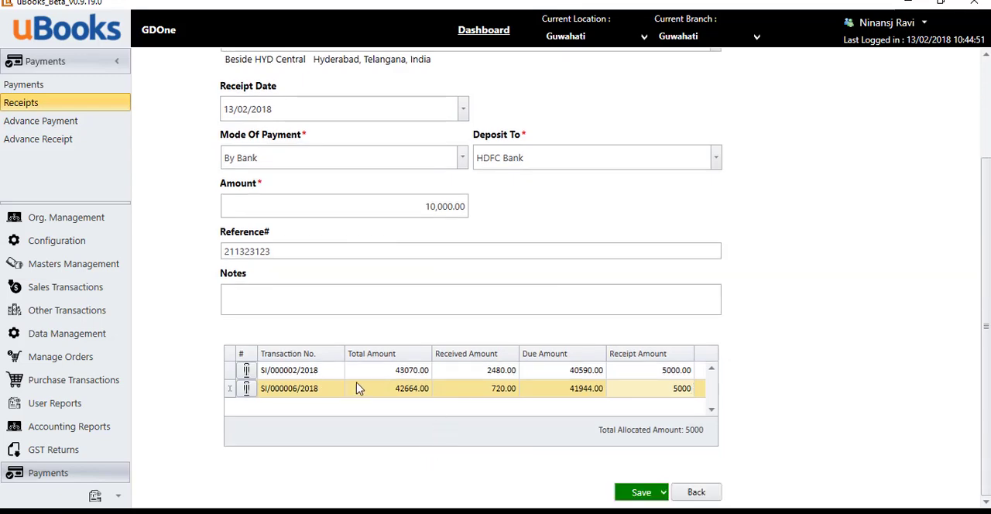
click(662, 491)
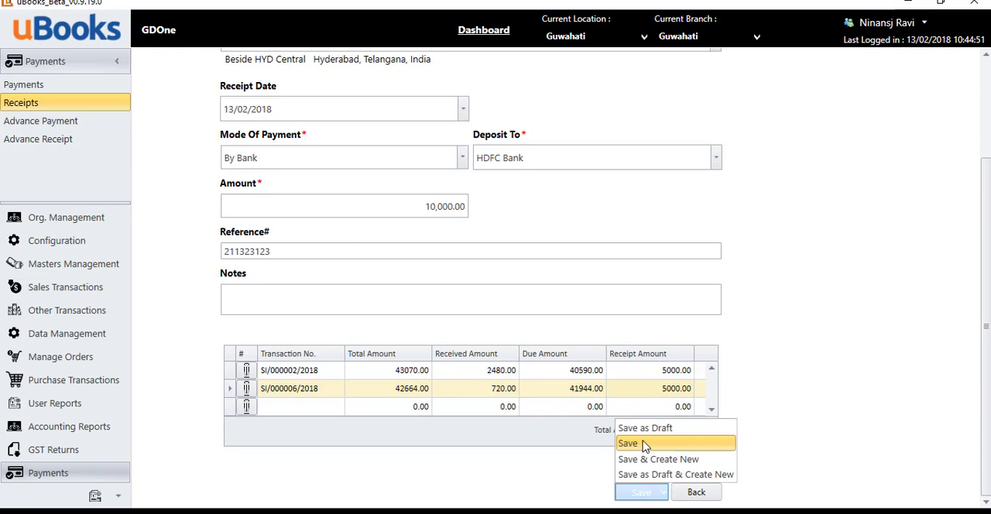
click(628, 443)
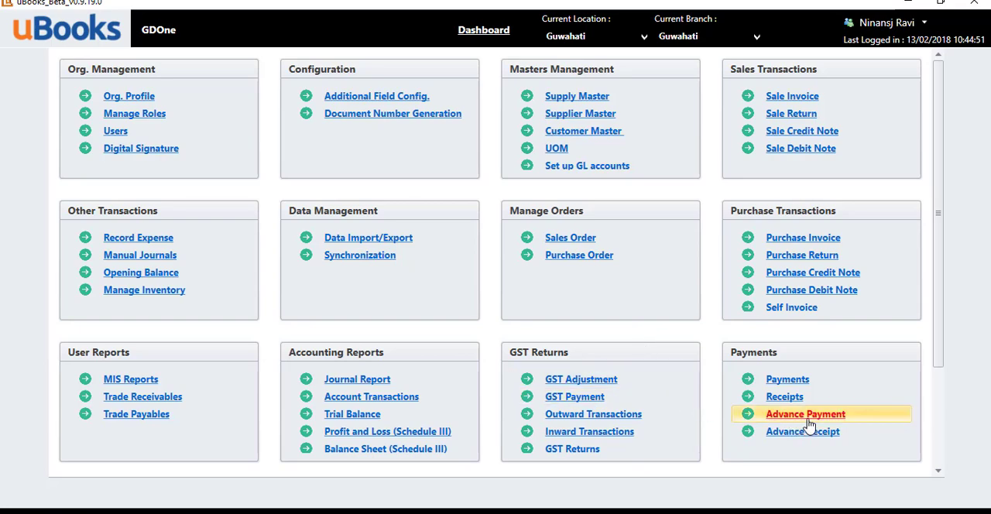
Save a 10,000 bank advance payment to MKJ Pvt Ltd with a Cell Phone line item.
click(804, 413)
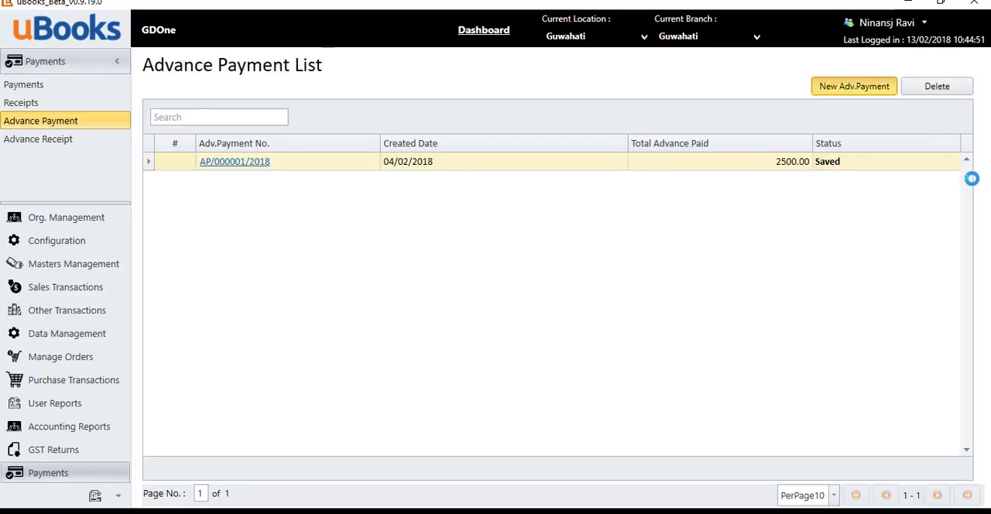
click(853, 86)
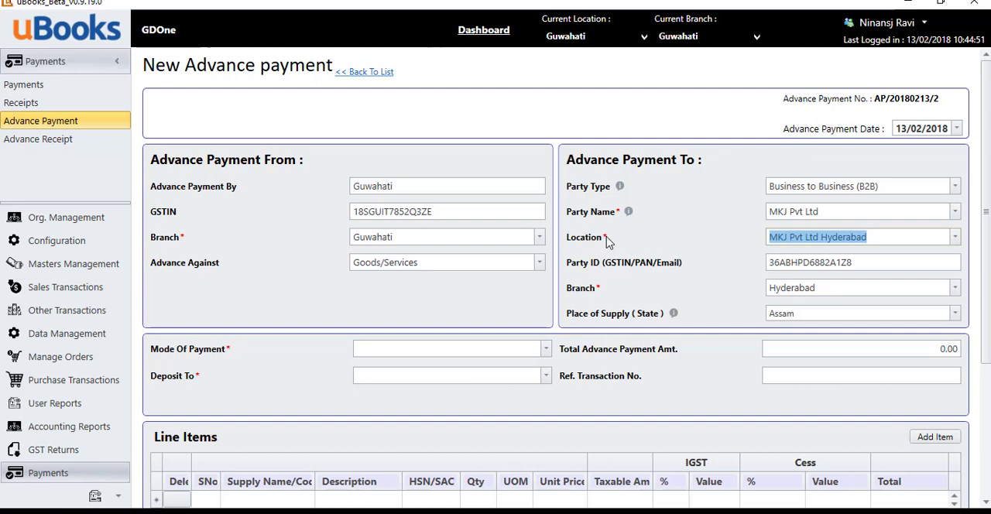
mouse_move(662, 252)
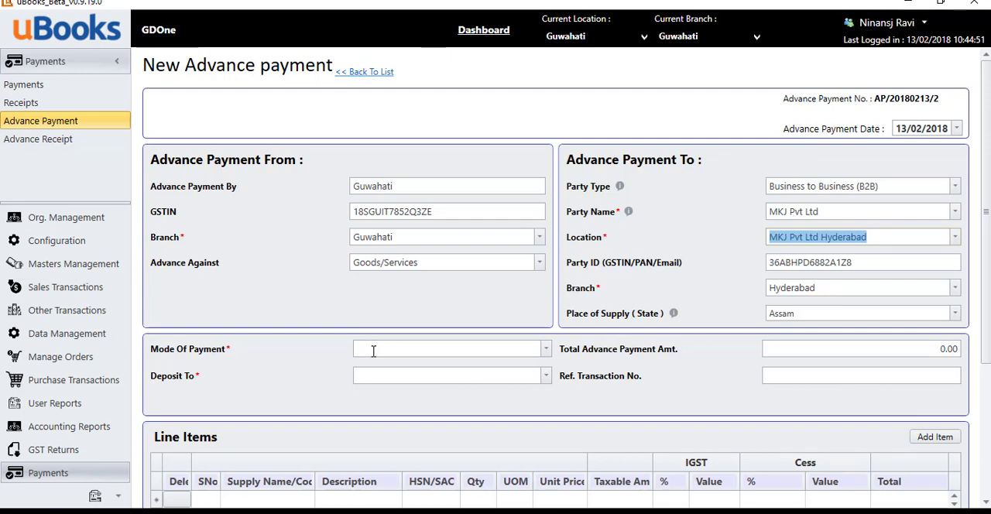
click(545, 349)
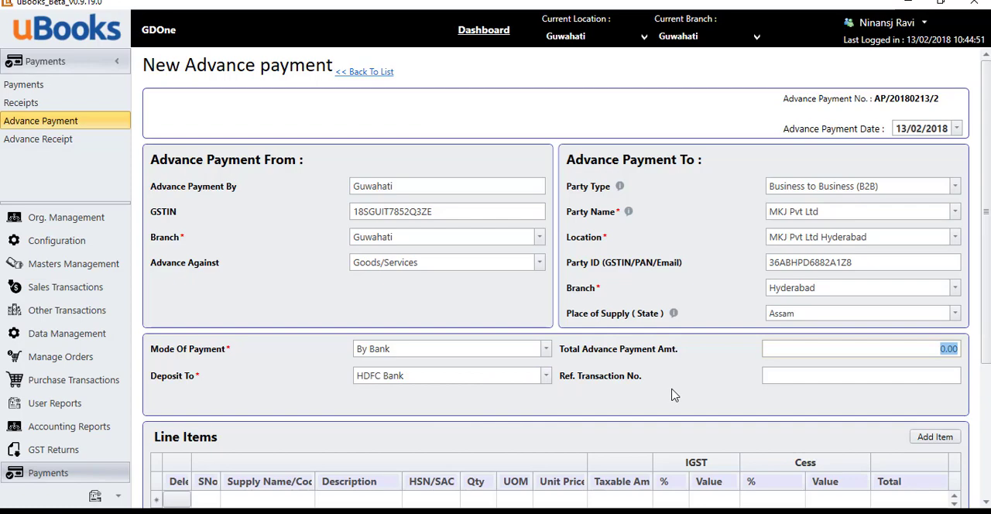
mouse_move(658, 386)
text(23244)
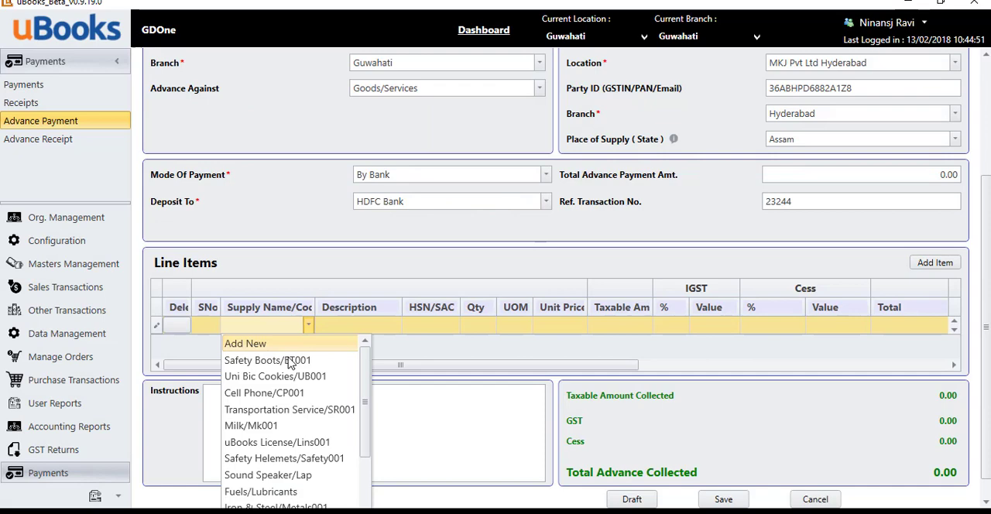
click(264, 392)
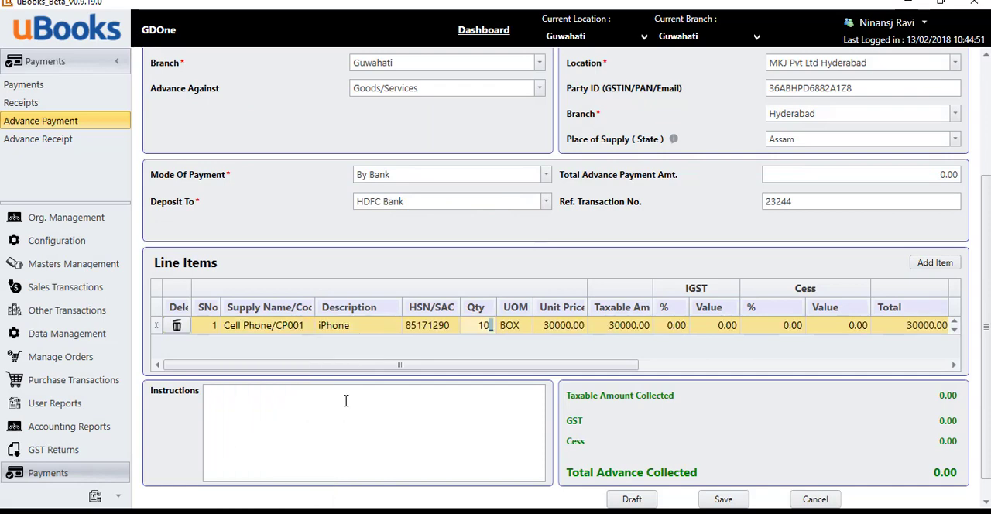
scroll(right, 3)
text(10000)
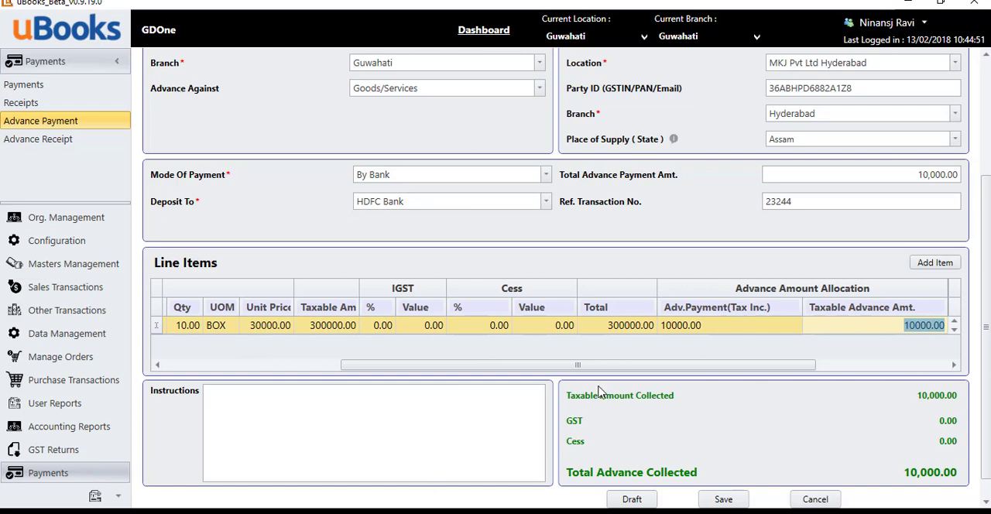
scroll(down, 3)
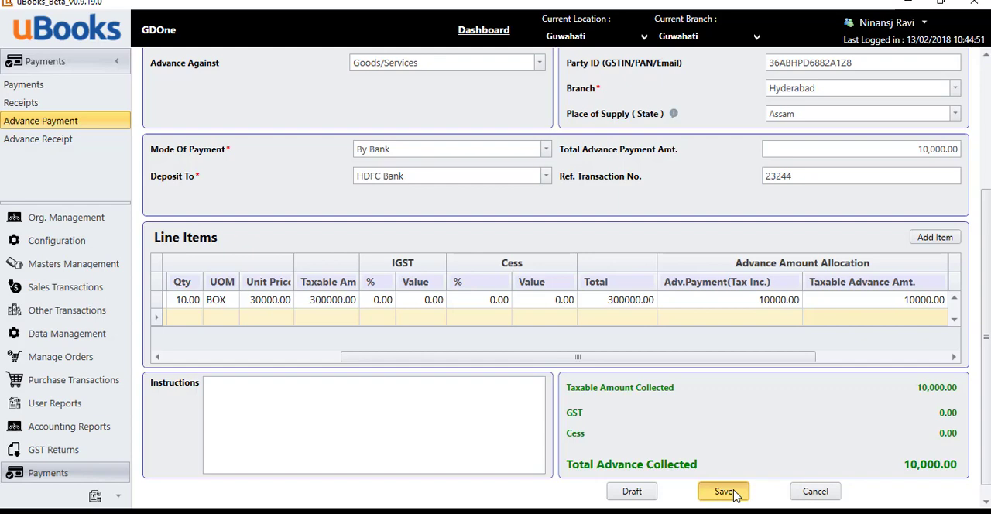
click(722, 491)
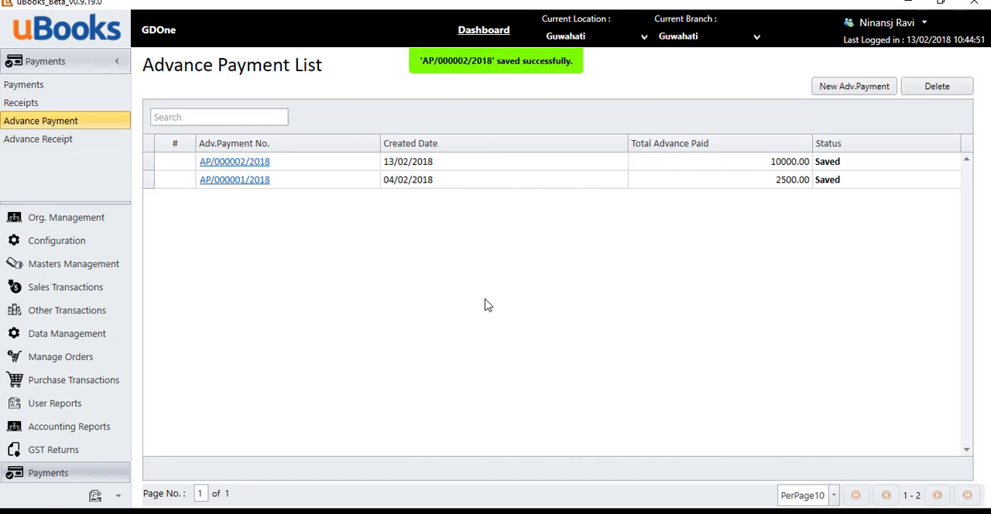
mouse_move(517, 313)
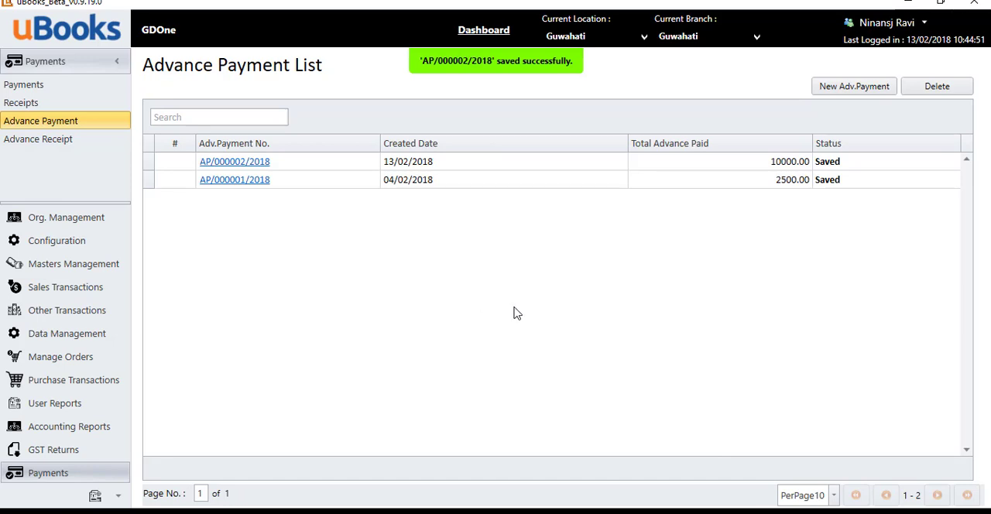
mouse_move(38, 139)
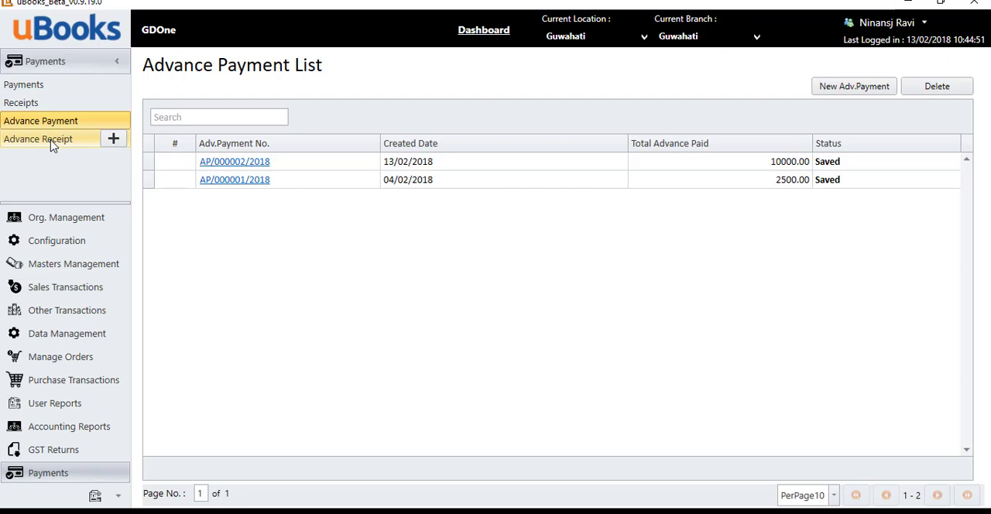
Record an advance receipt from MK Traders with reference 121131 and save it.
click(38, 139)
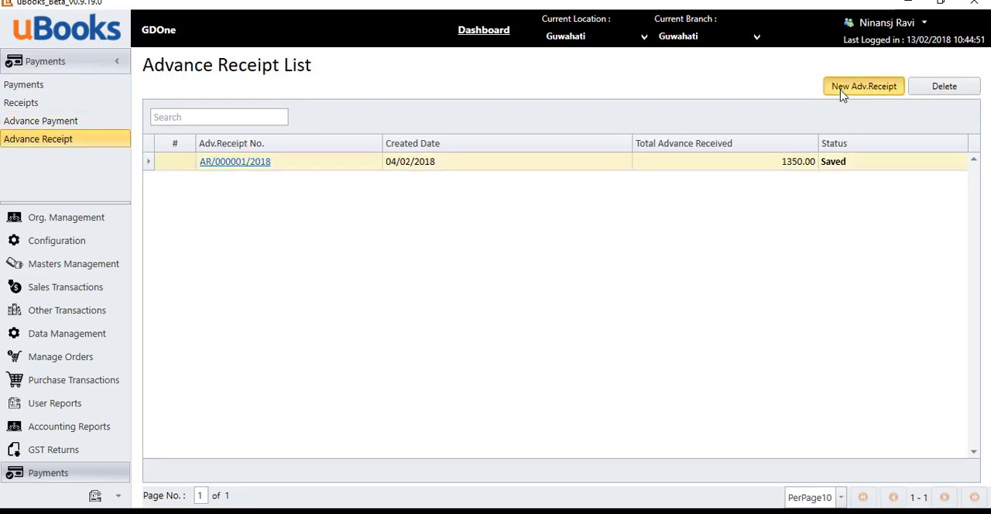
click(862, 86)
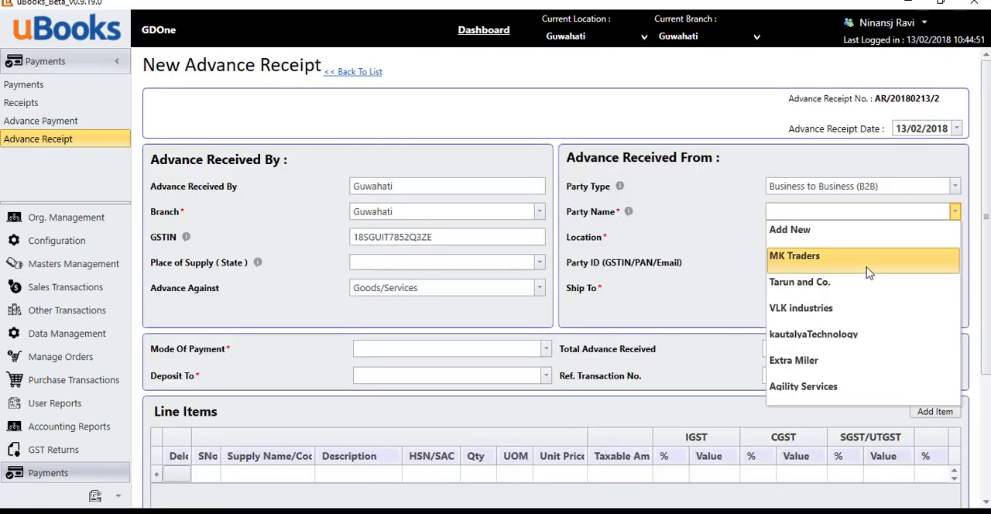
click(794, 256)
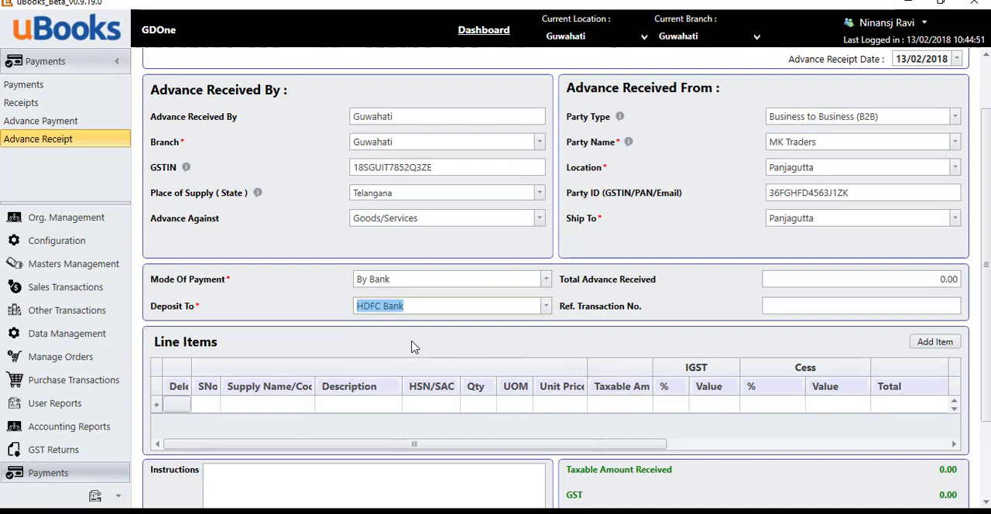
text(121,131)
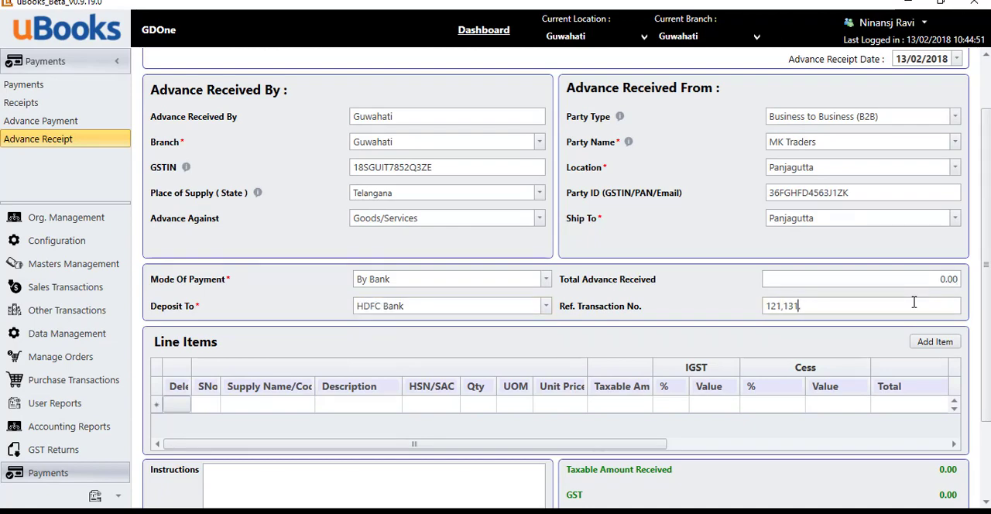
scroll(down, 3)
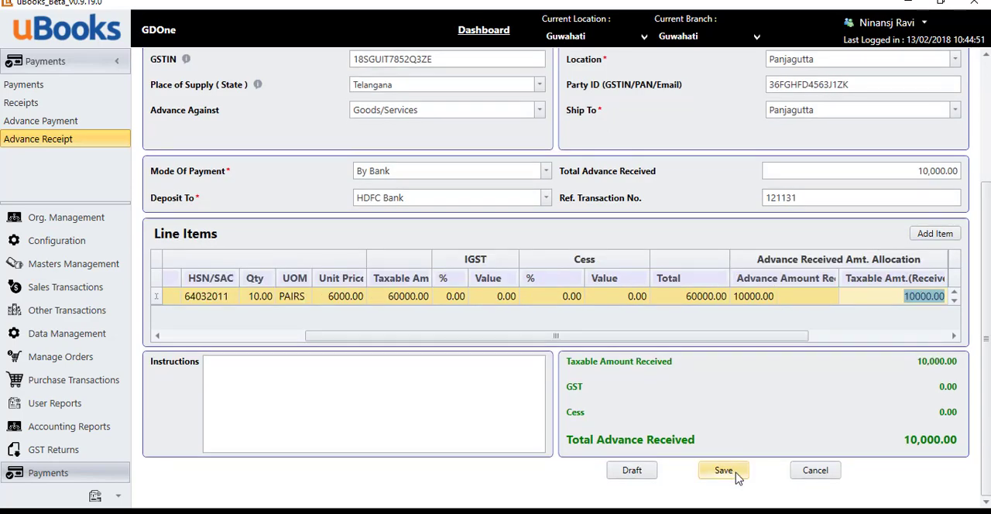
click(723, 470)
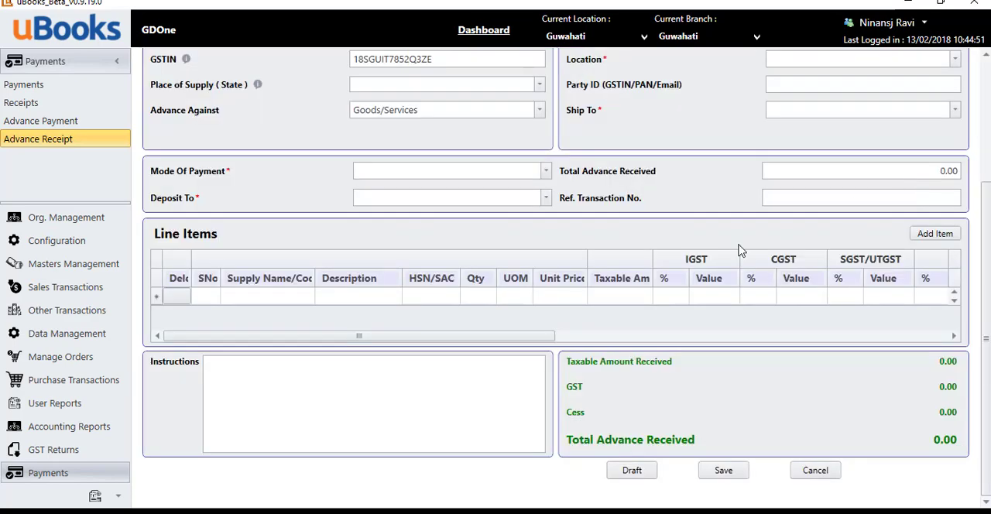
Set the new advance receipt's Advance Against to Orders and submit the form.
scroll(up, 3)
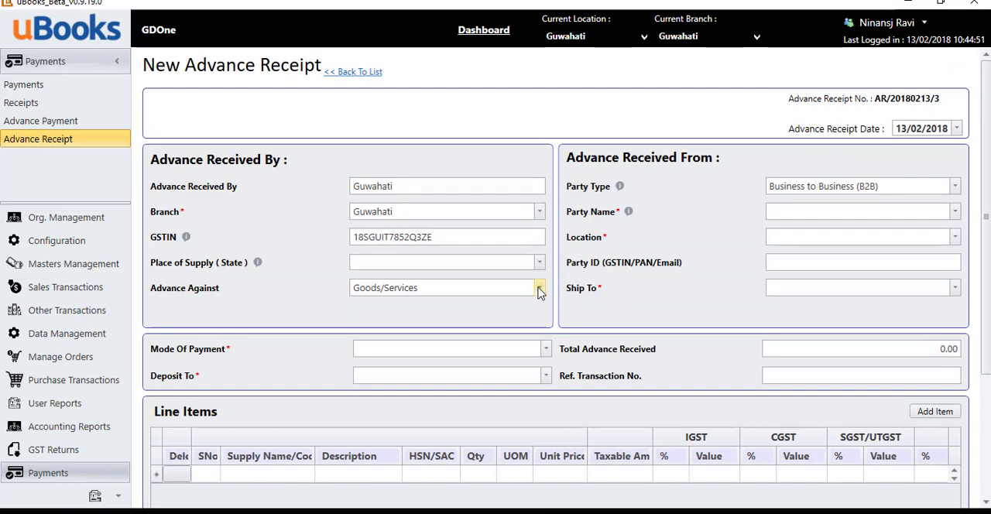
click(539, 288)
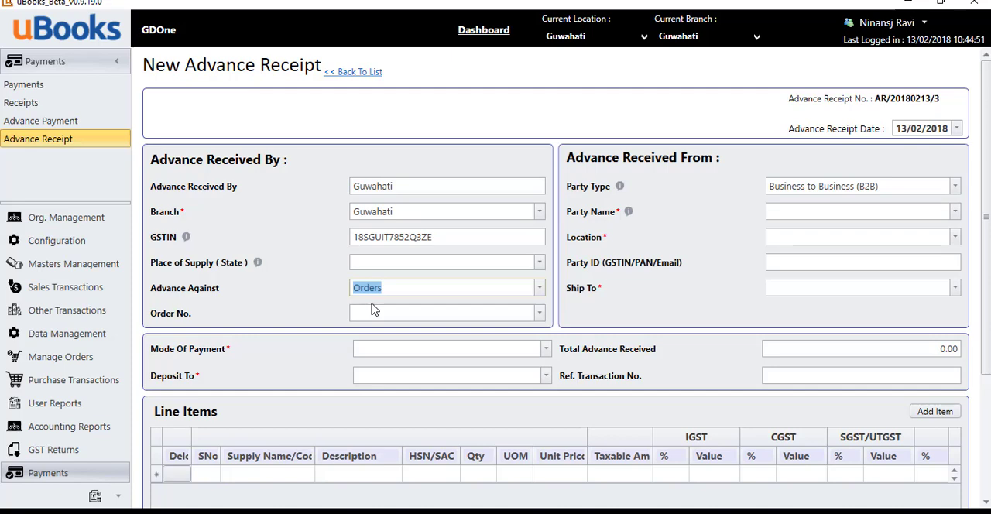
mouse_move(325, 292)
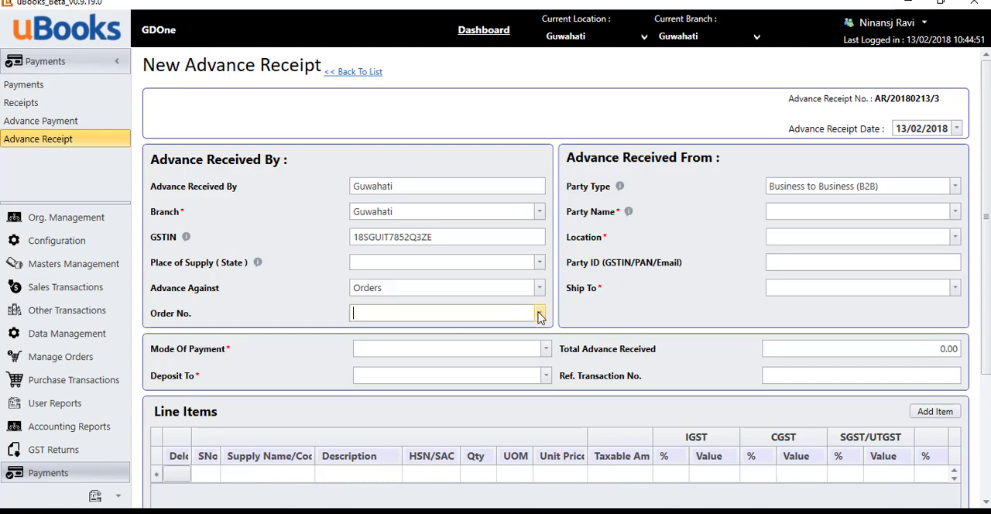
scroll(down, 3)
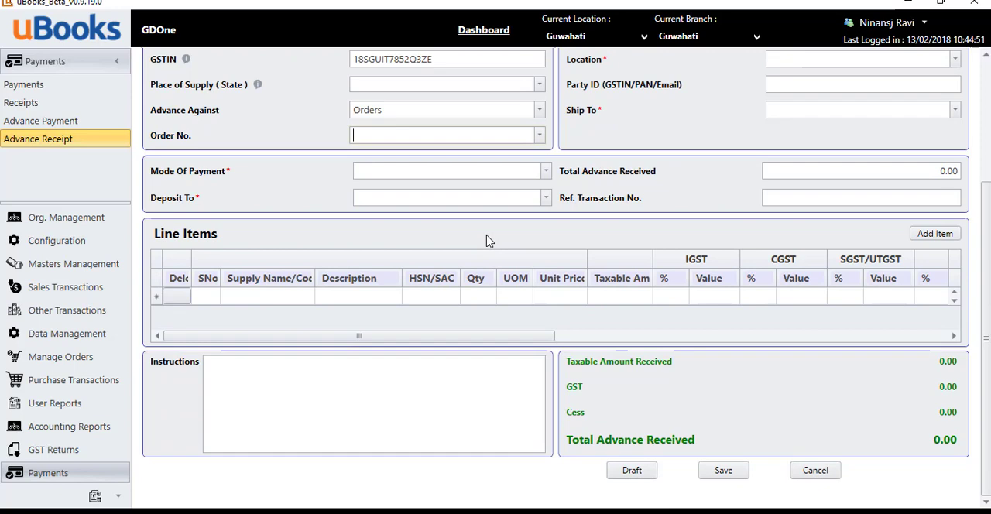
mouse_move(304, 300)
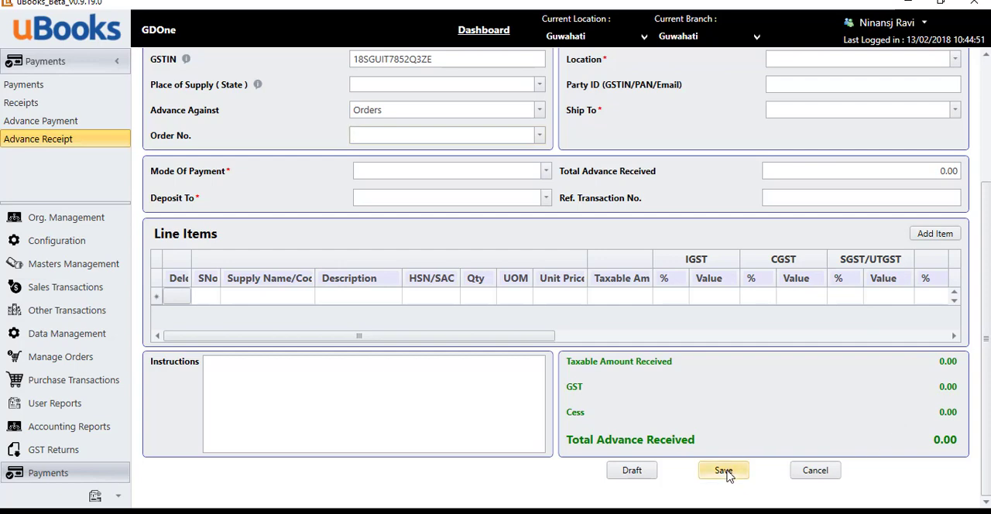
click(723, 470)
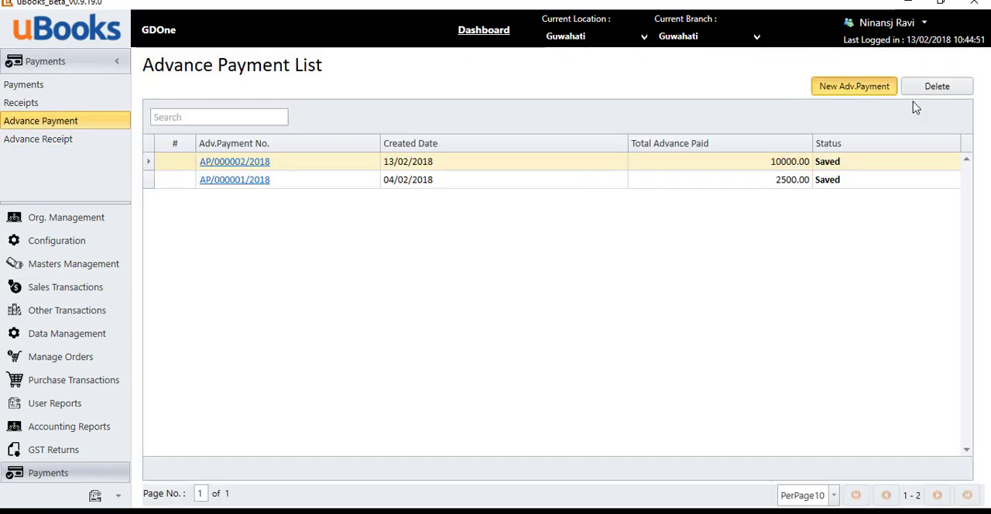
Save a bank advance payment to GRS Traders against PO/000002/2018 with reference 234,243.
click(852, 86)
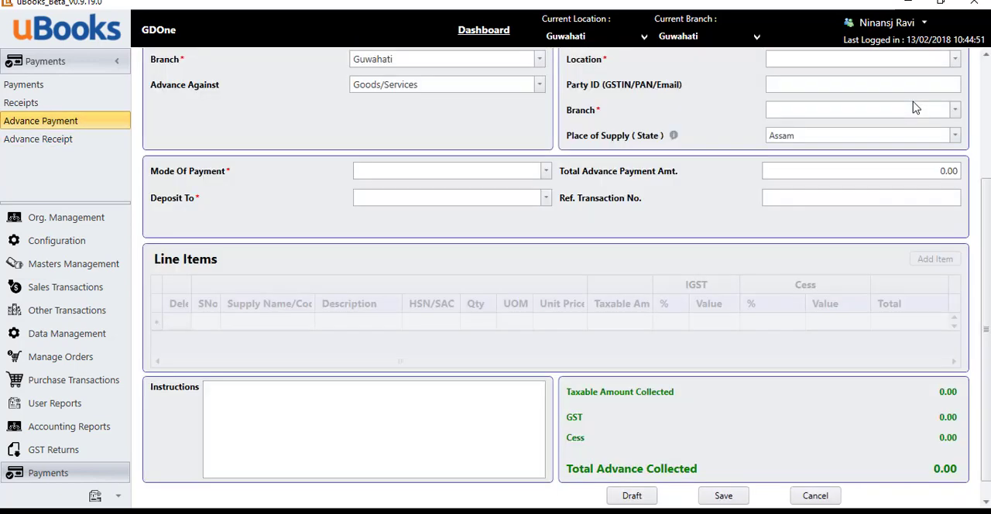
scroll(up, 3)
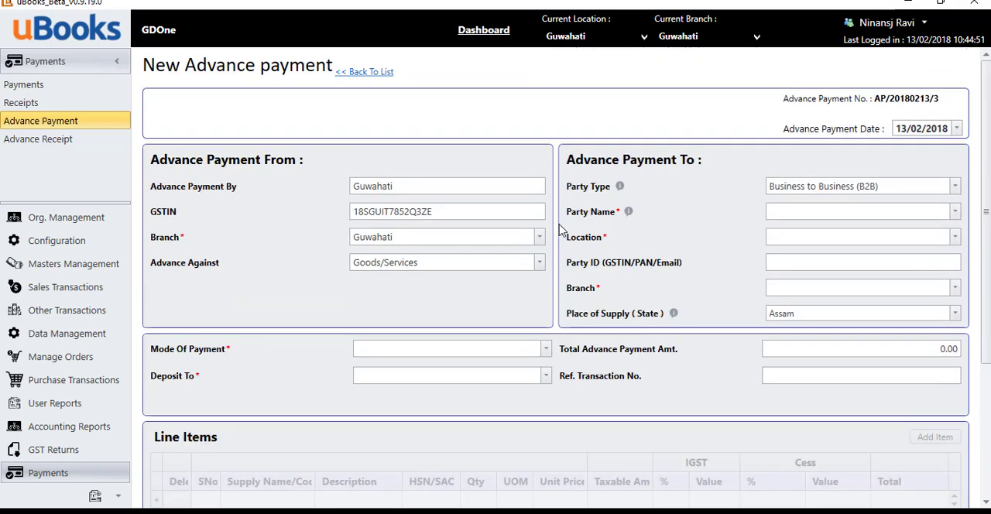
click(953, 210)
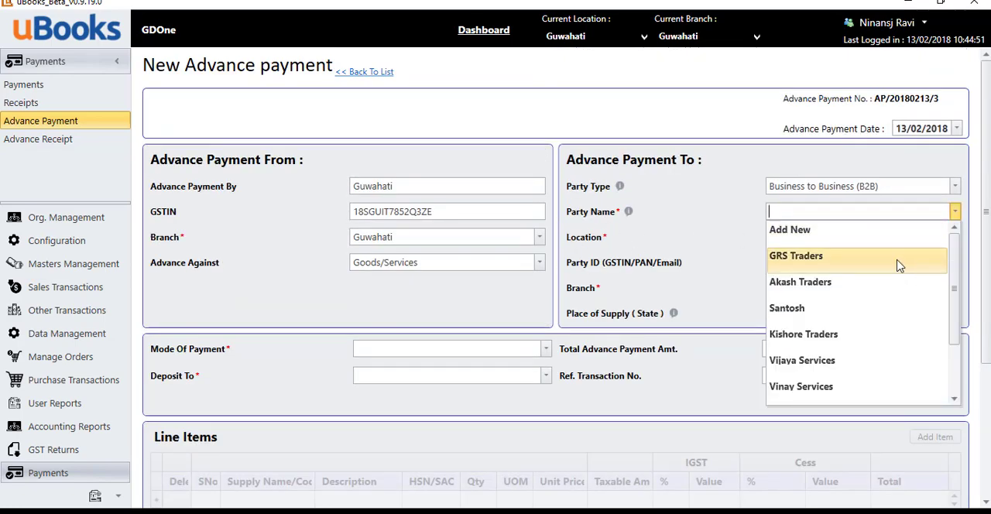
click(795, 255)
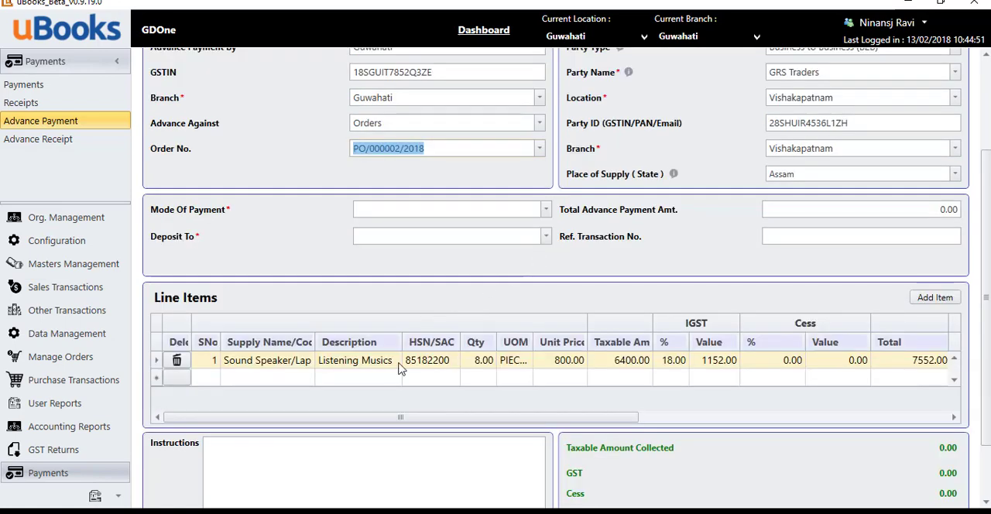
mouse_move(495, 369)
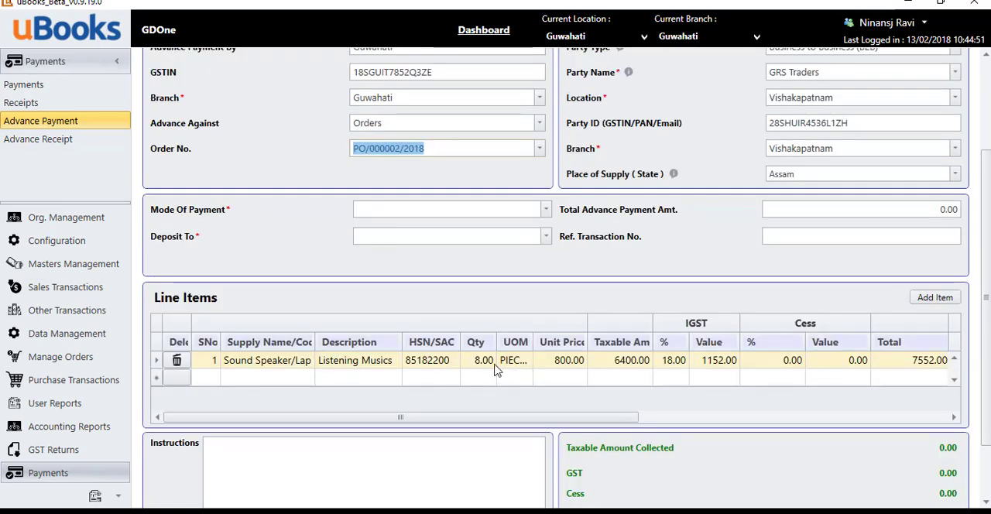
scroll(right, 3)
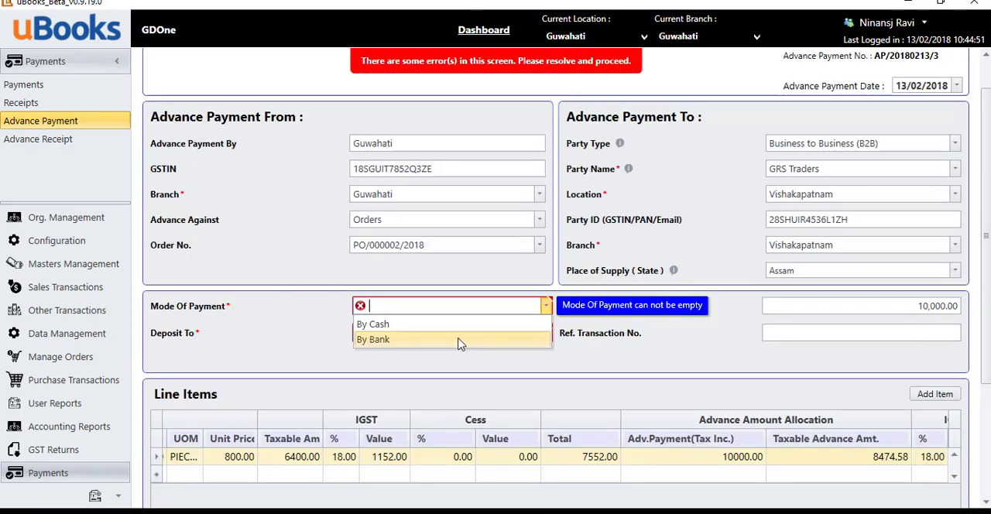
click(373, 339)
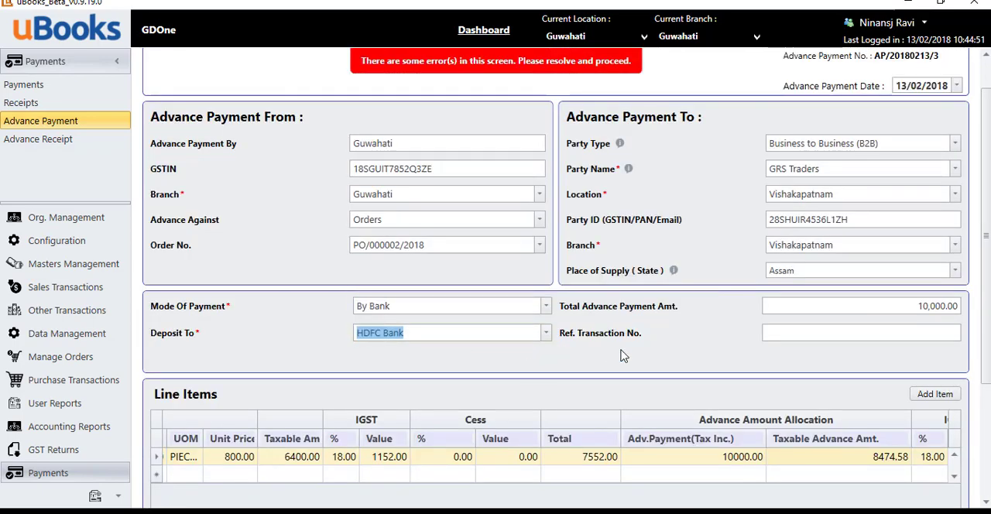
text(234,243)
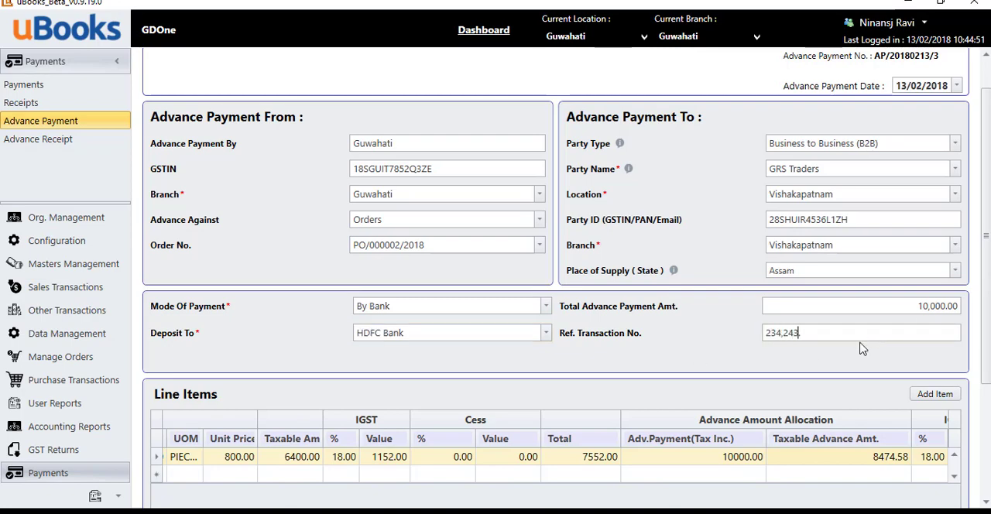
scroll(down, 3)
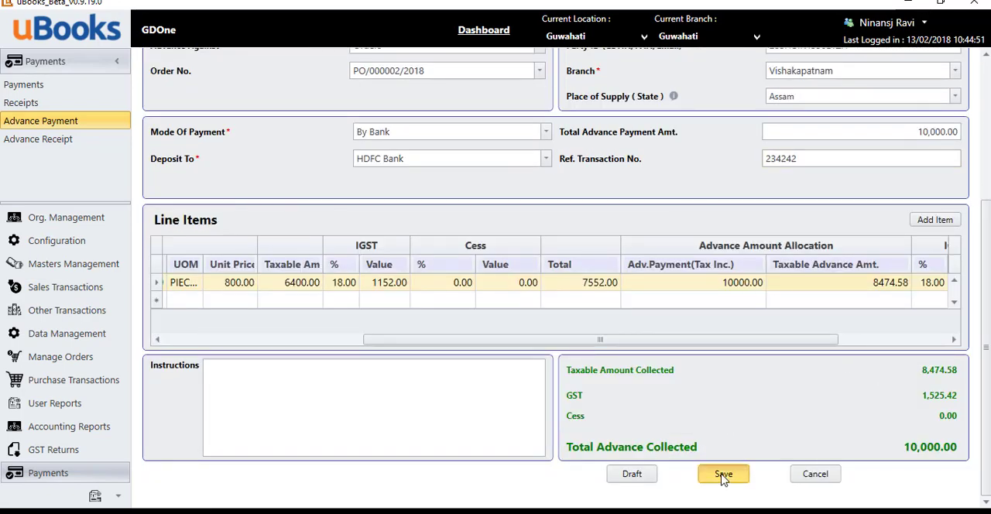
click(722, 474)
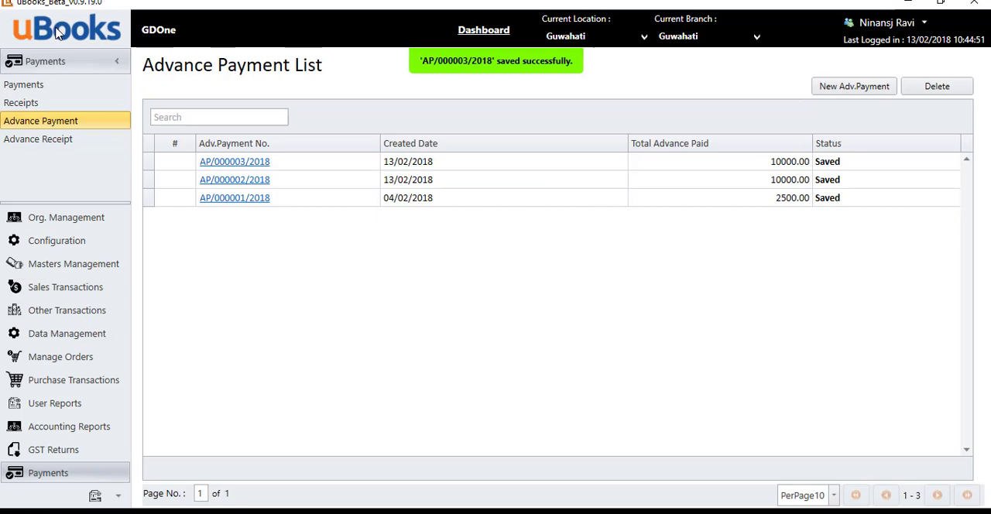
mouse_move(337, 269)
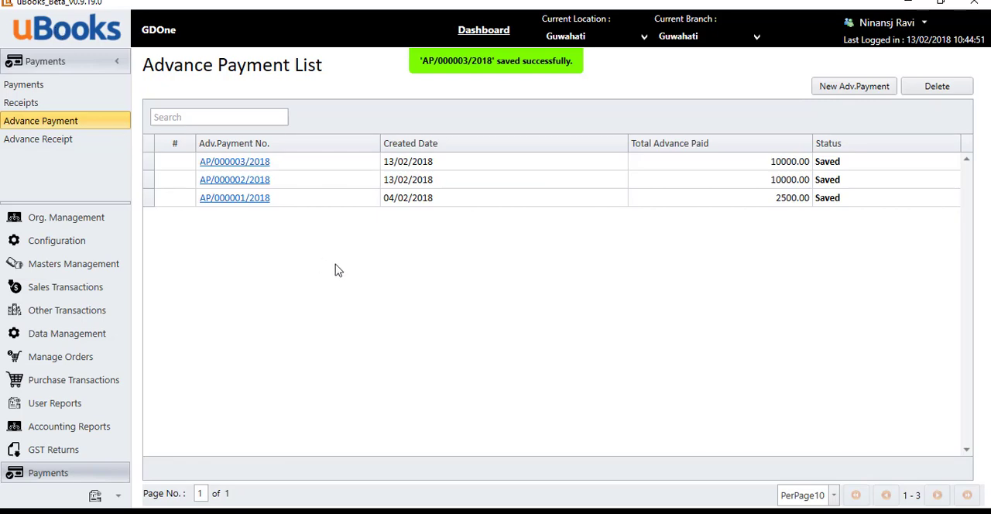
mouse_move(391, 259)
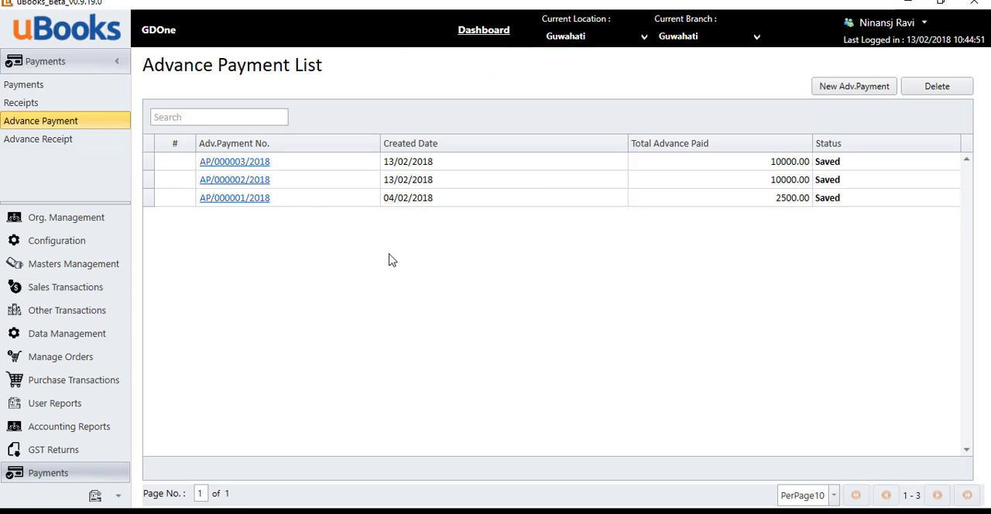